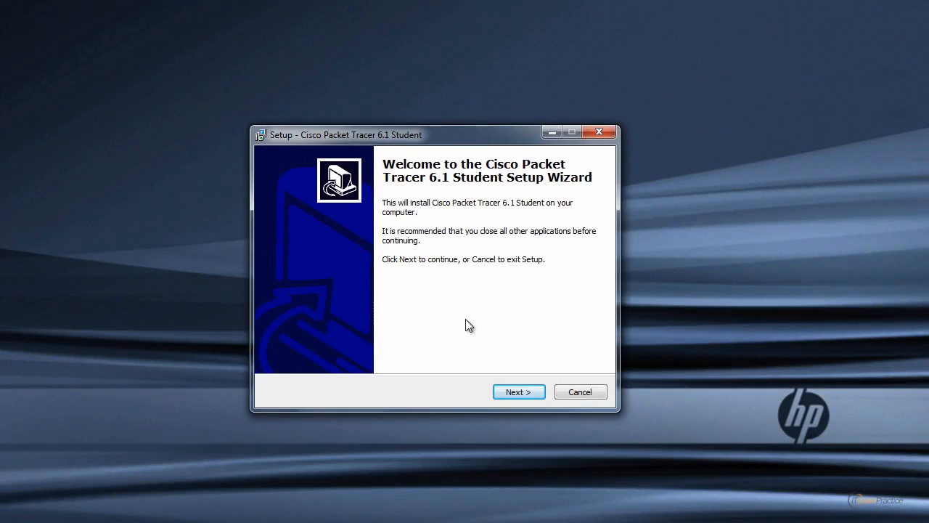
pyautogui.moveTo(477, 296)
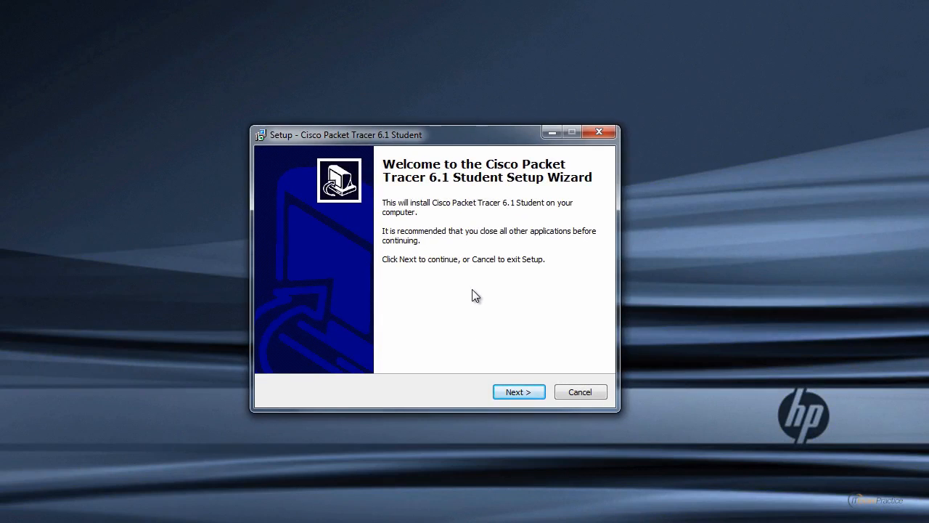
pyautogui.moveTo(520, 395)
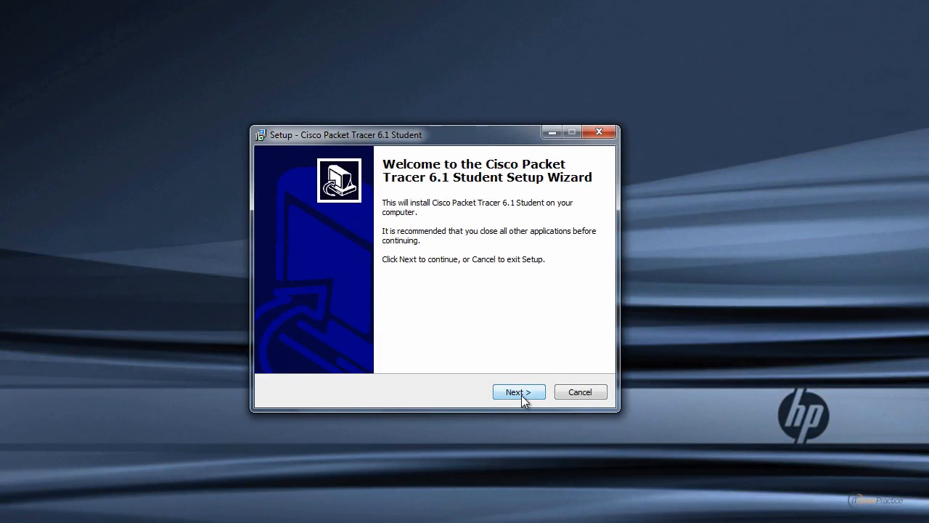
# Accept the licence and default shortcut/desktop-icon options through the Packet Tracer 6.1 Student setup pages
pyautogui.click(518, 392)
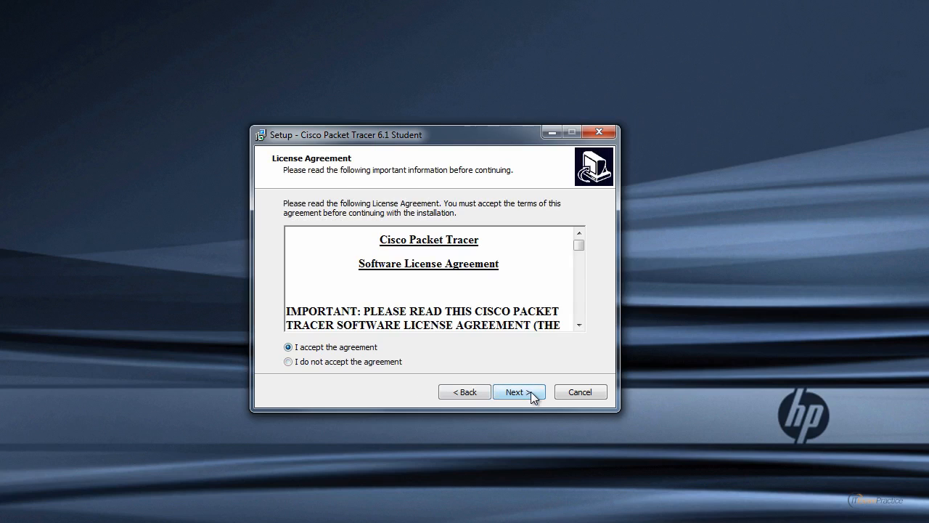
pyautogui.click(518, 392)
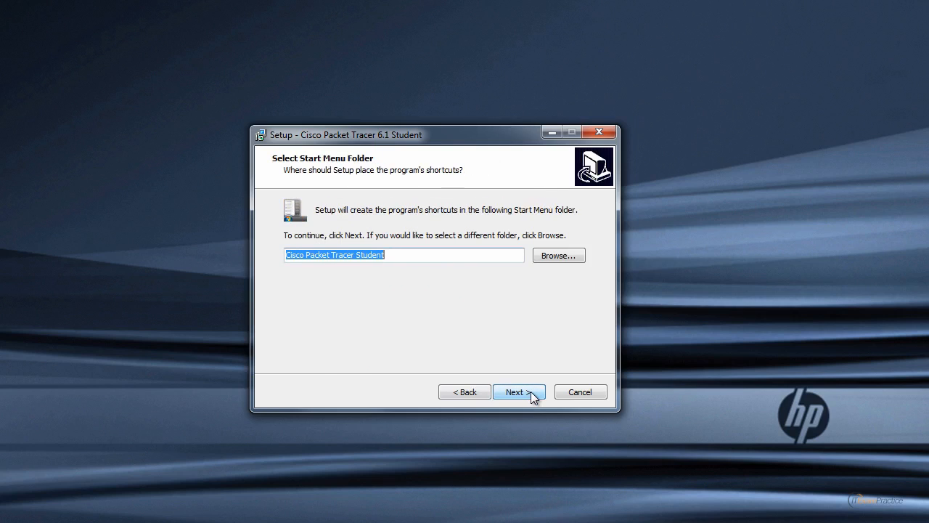
pyautogui.click(518, 392)
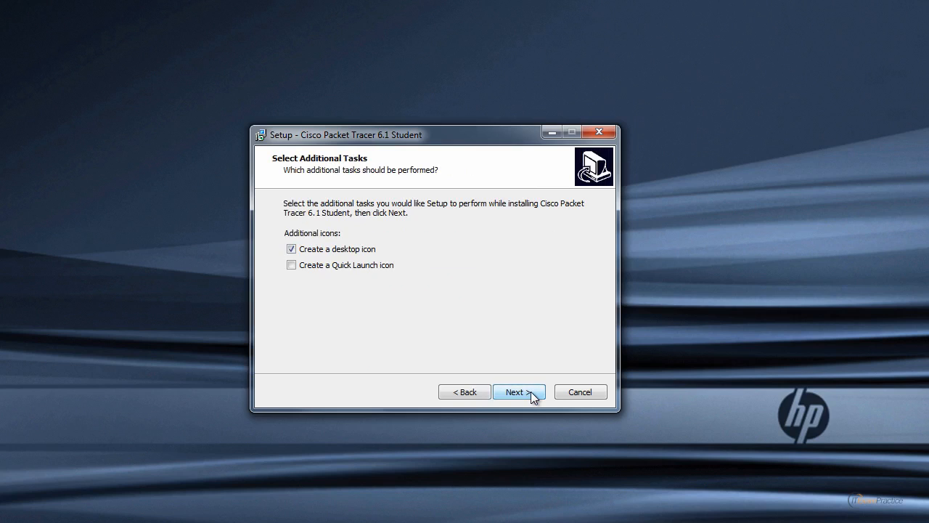
pyautogui.click(518, 392)
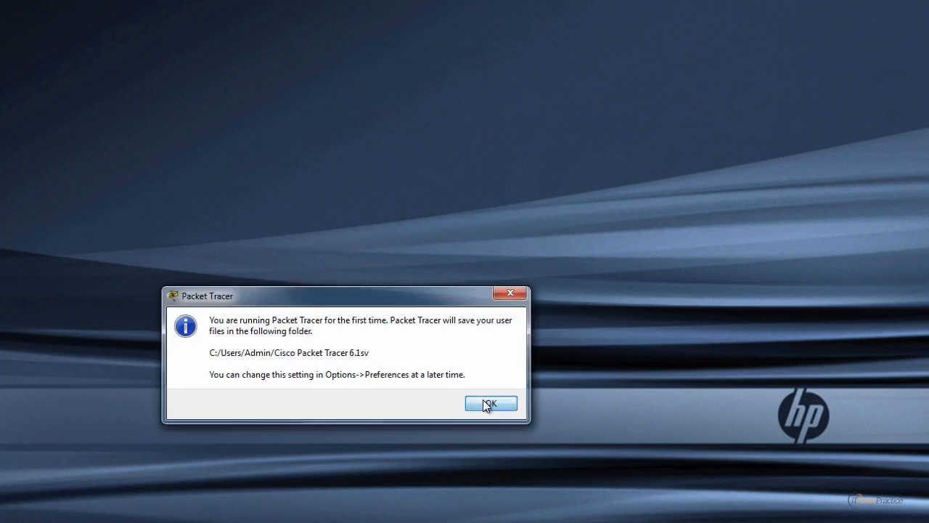
# Dismiss the first-run user-files notice and browse the Security device category for the ASA 5505
pyautogui.click(491, 403)
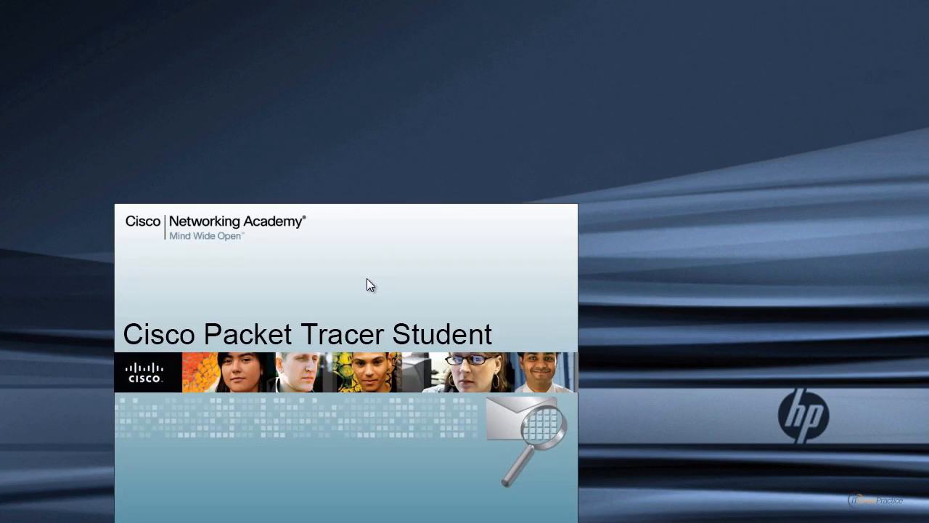
pyautogui.moveTo(351, 277)
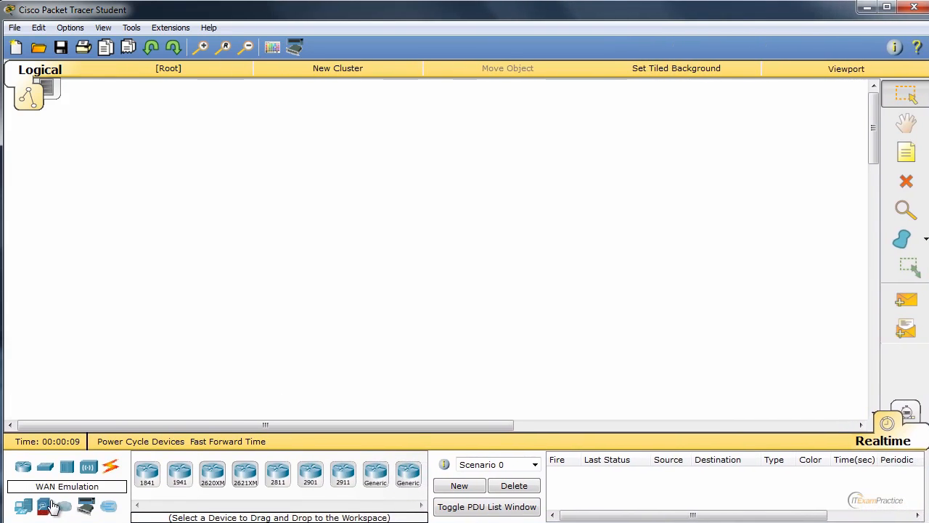
pyautogui.click(42, 506)
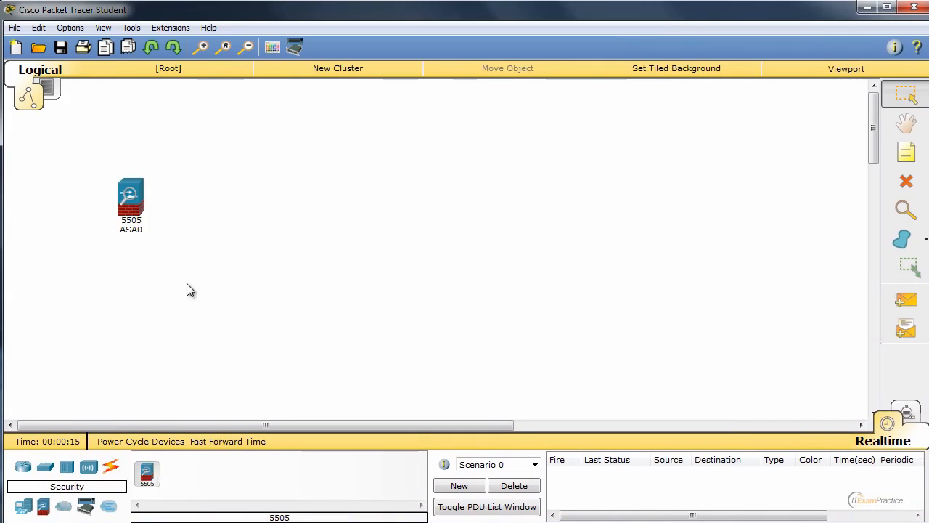
# Review ASA0's CLI boot output, Physical view and Config global settings
pyautogui.doubleClick(131, 196)
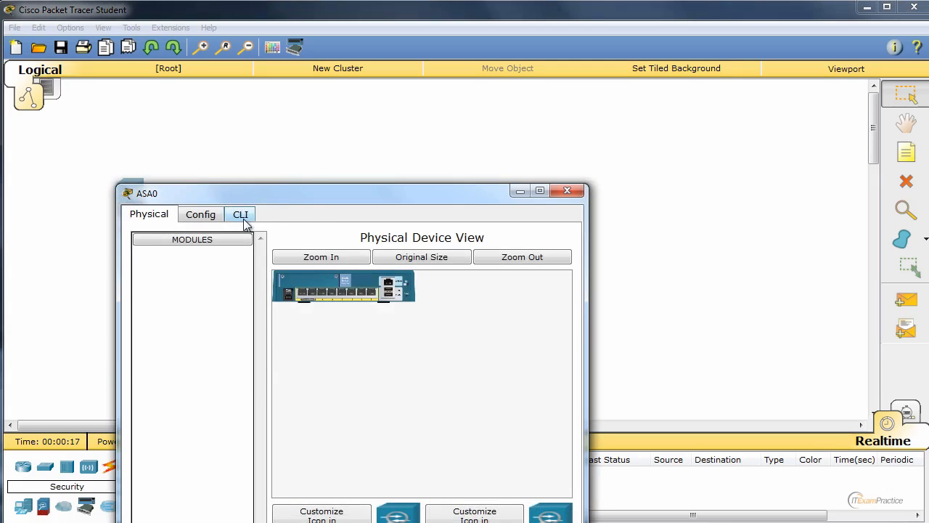
pyautogui.click(241, 215)
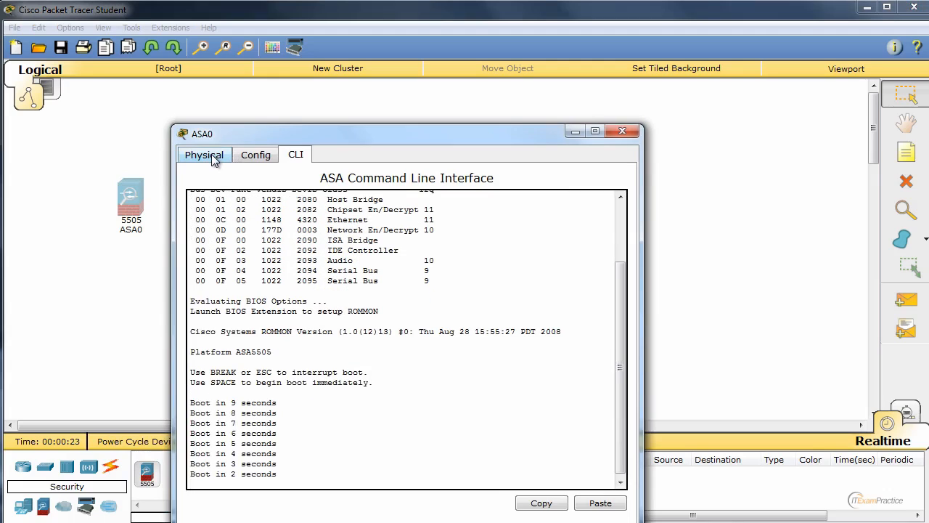
pyautogui.click(203, 154)
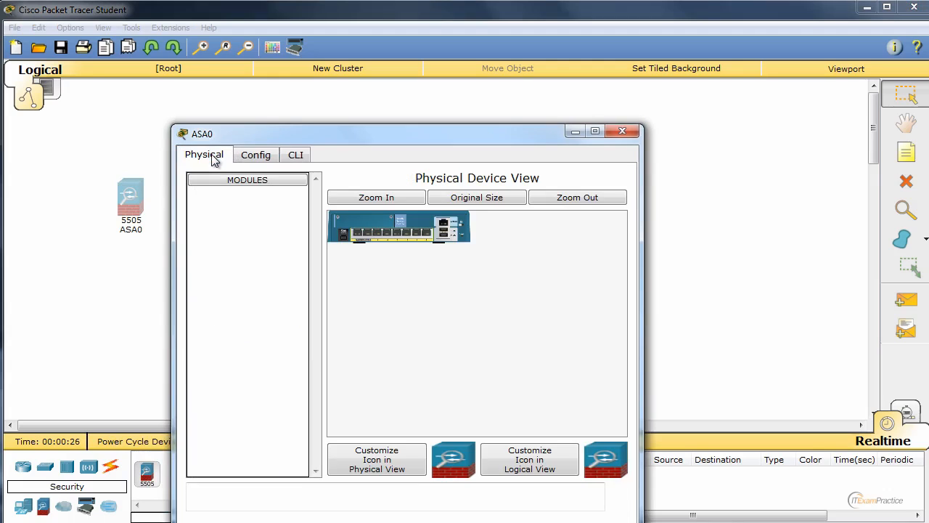
pyautogui.click(256, 154)
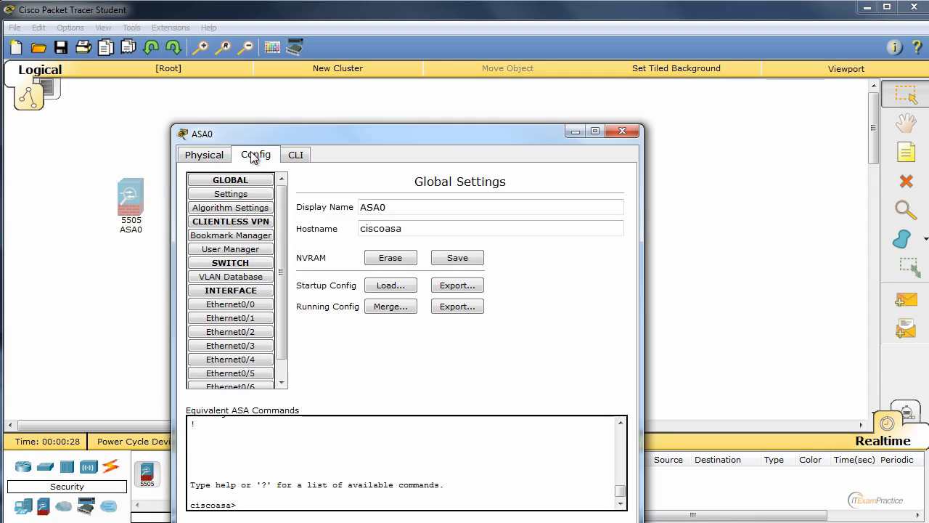
pyautogui.click(296, 154)
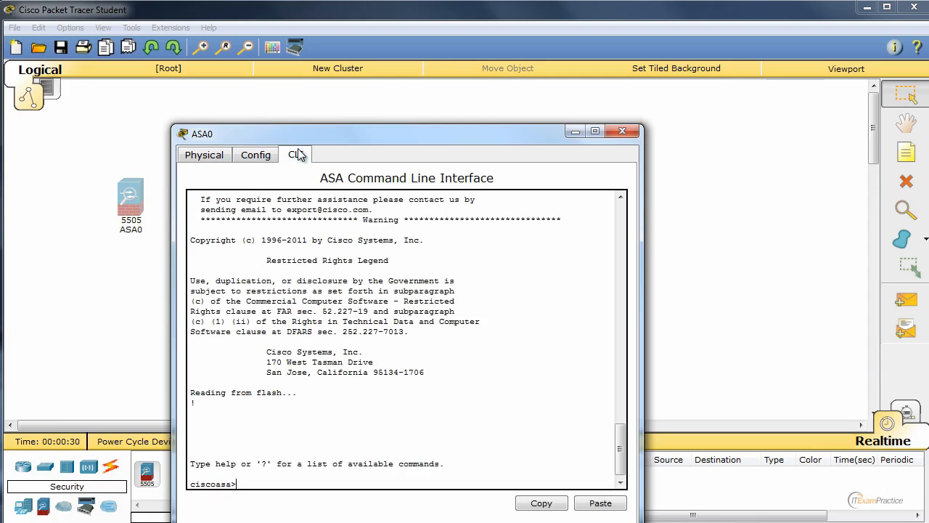
# Enter privileged mode on ASA0 with 'en' and close its device window
pyautogui.write('en')
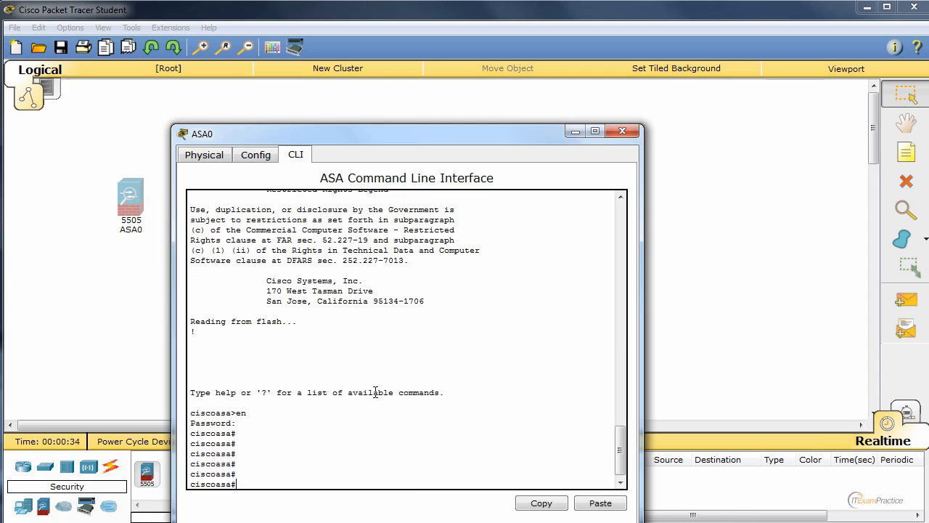
pyautogui.click(621, 131)
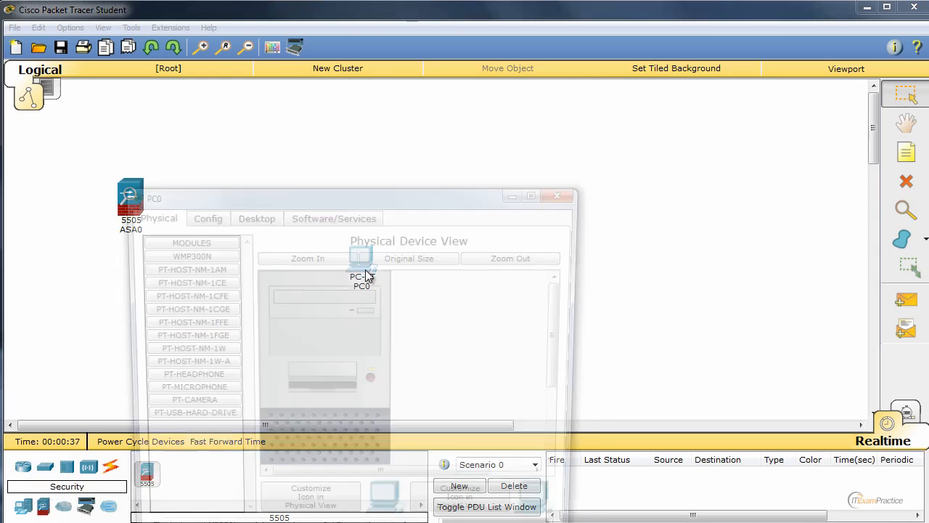
# Show PC0's desktop application icons with the Firewall panel closed
pyautogui.click(334, 218)
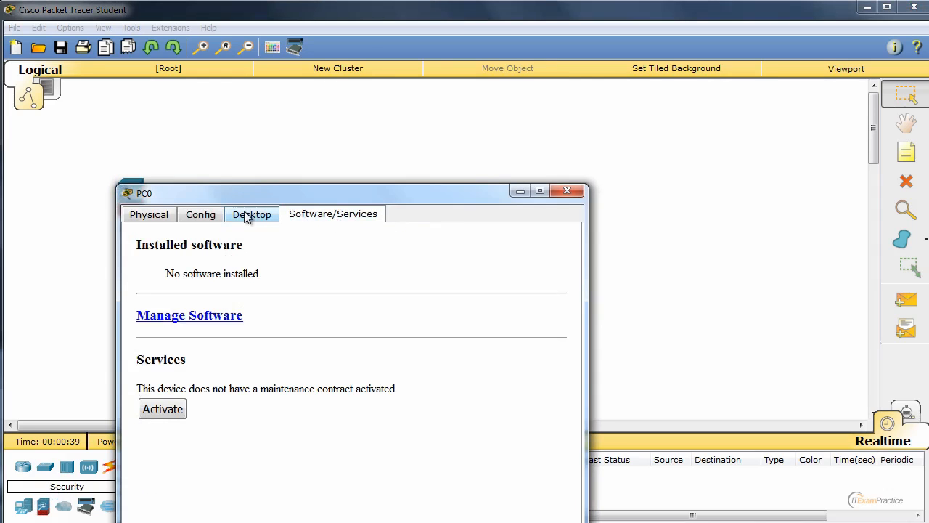
pyautogui.click(252, 213)
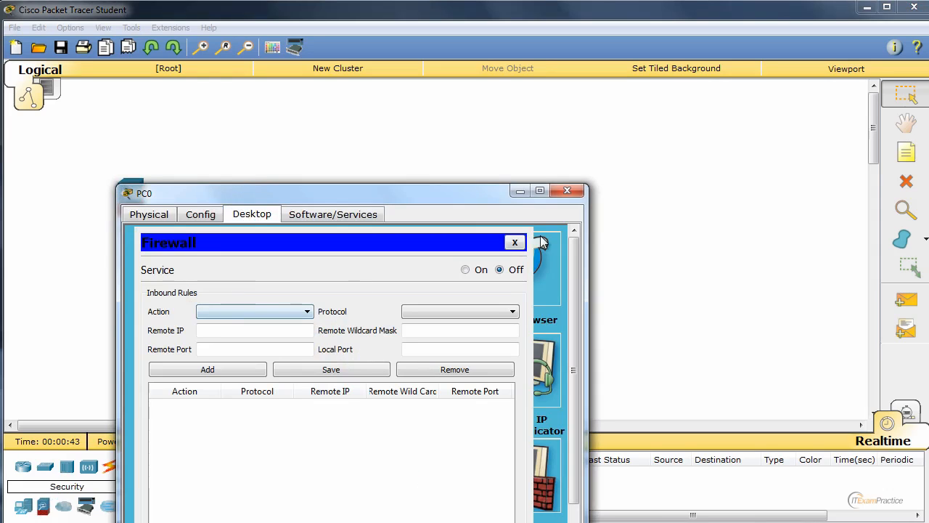
pyautogui.click(514, 241)
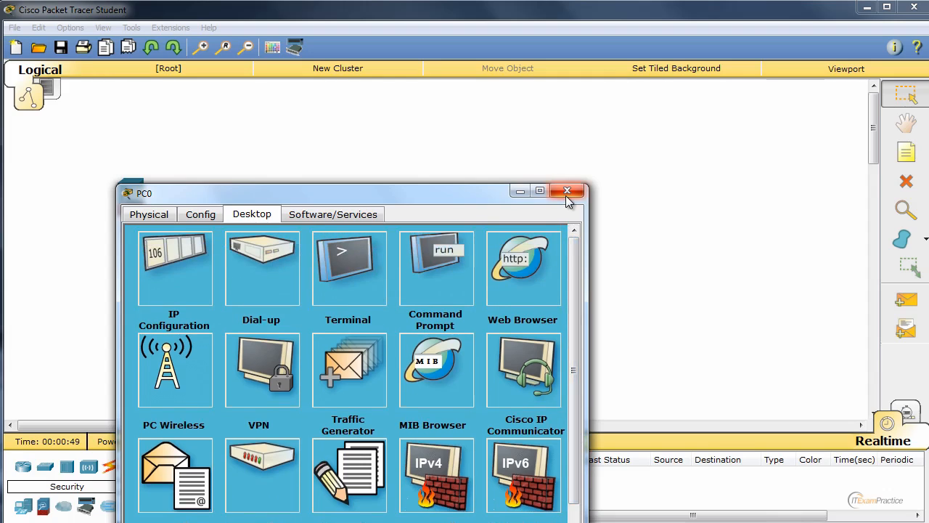
pyautogui.scroll(-3)
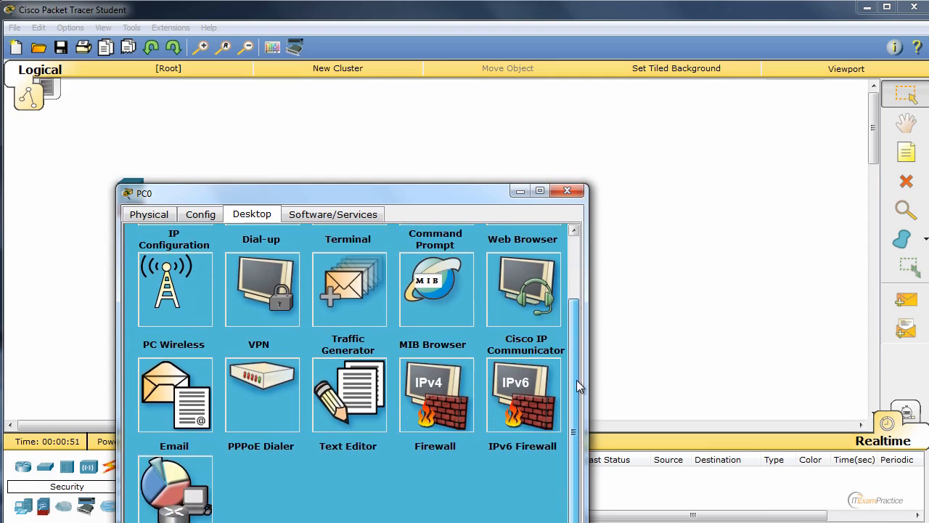
pyautogui.click(566, 190)
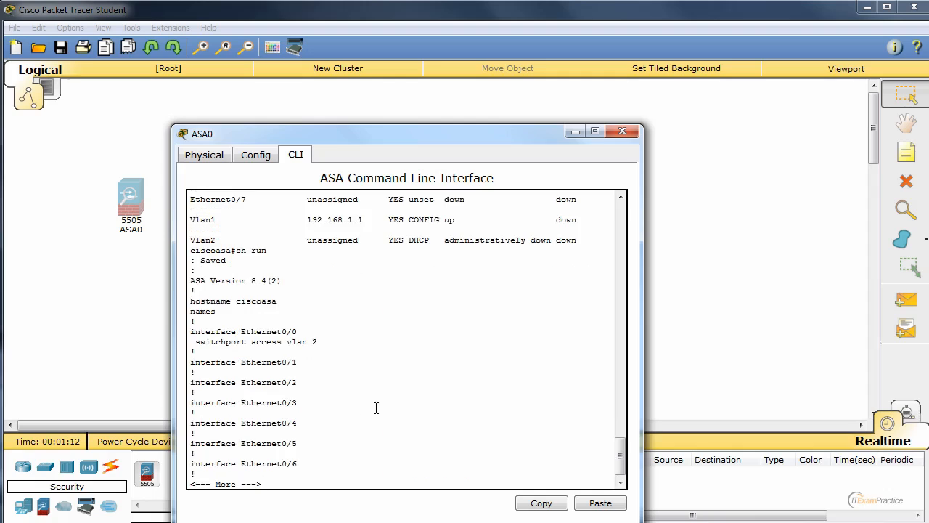
# Scroll through ASA0's 'show run' output listing its running configuration
pyautogui.scroll(-3)
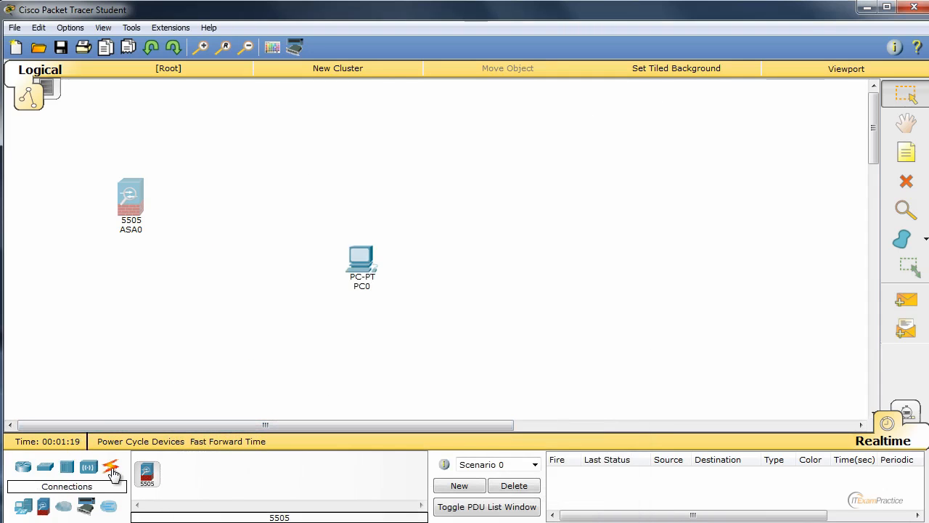
# Cable ASA0 to PC0 with copper straight-through and bring up PC0's IP Configuration set to DHCP
pyautogui.click(110, 466)
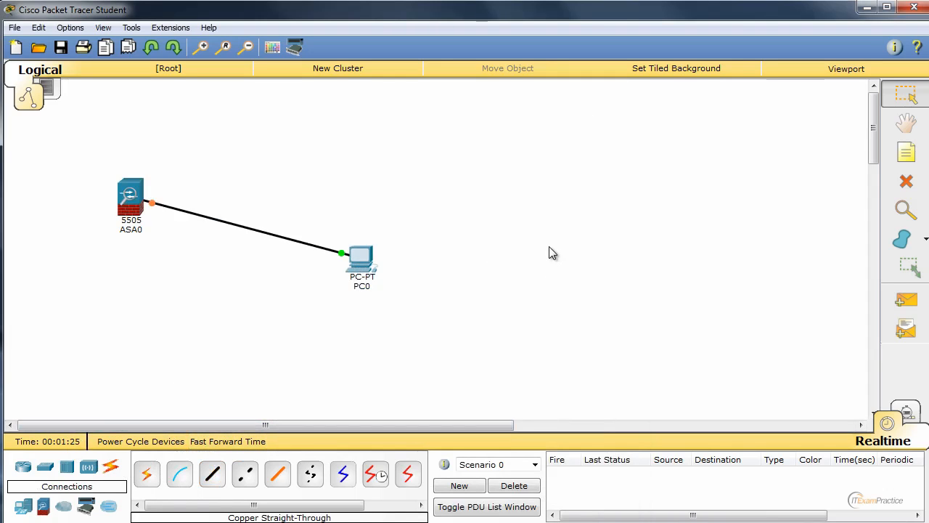
pyautogui.doubleClick(361, 261)
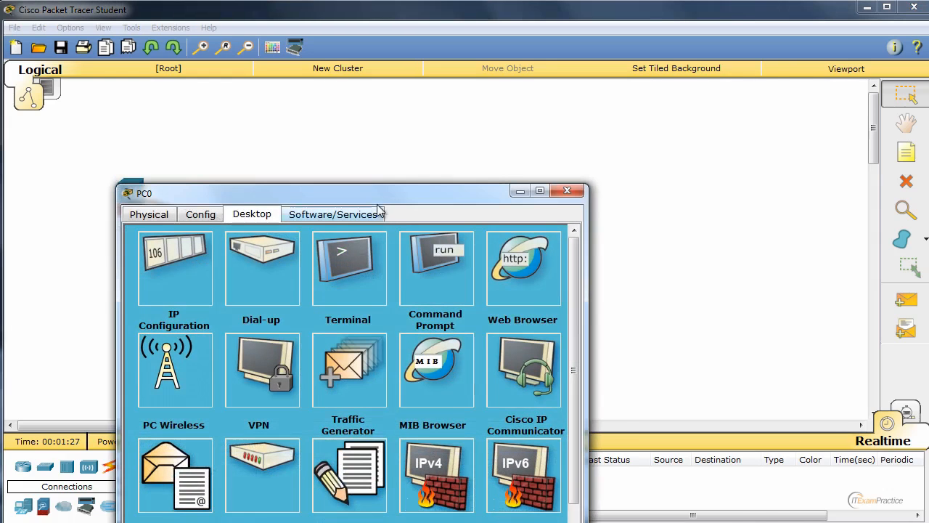
pyautogui.click(334, 214)
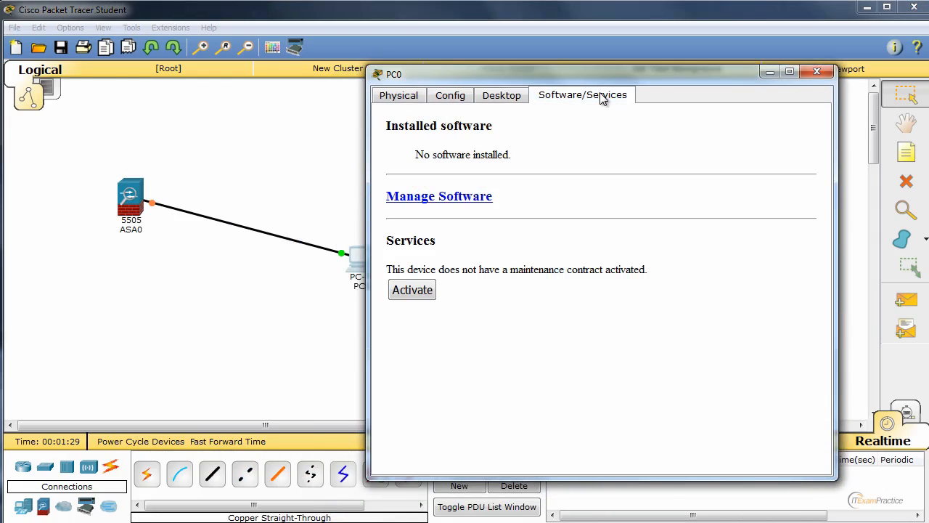
pyautogui.click(501, 96)
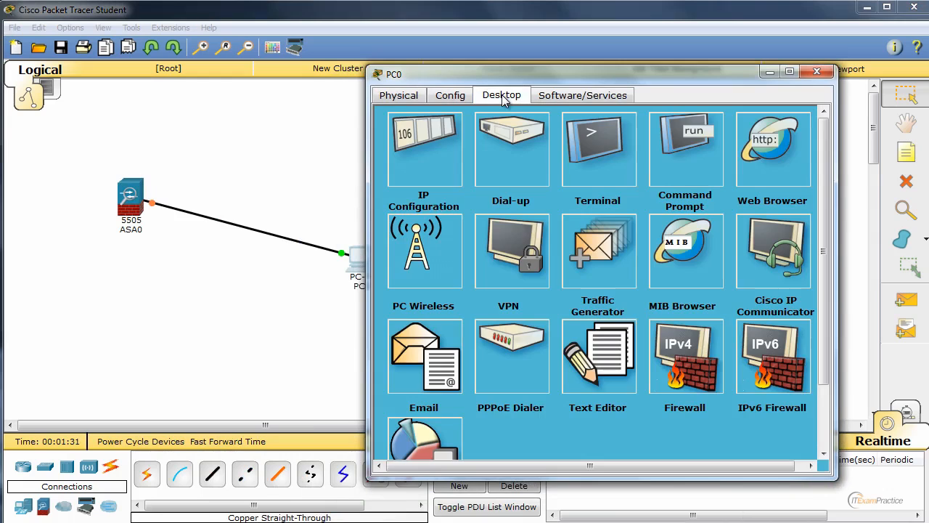
pyautogui.moveTo(485, 119)
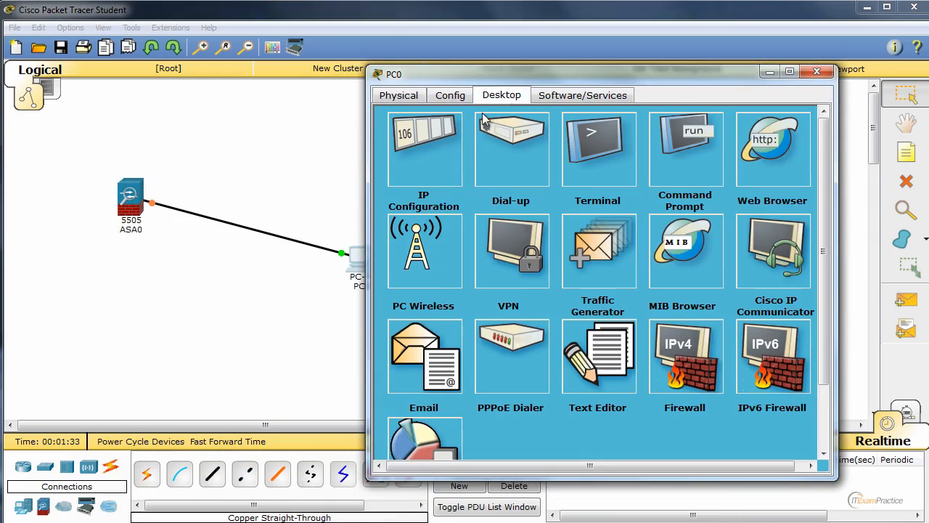
pyautogui.click(424, 148)
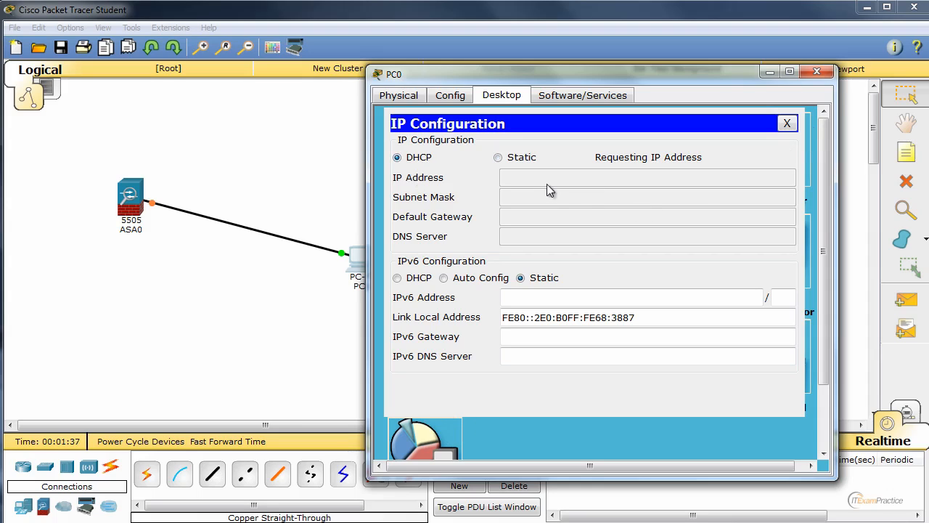
pyautogui.moveTo(530, 173)
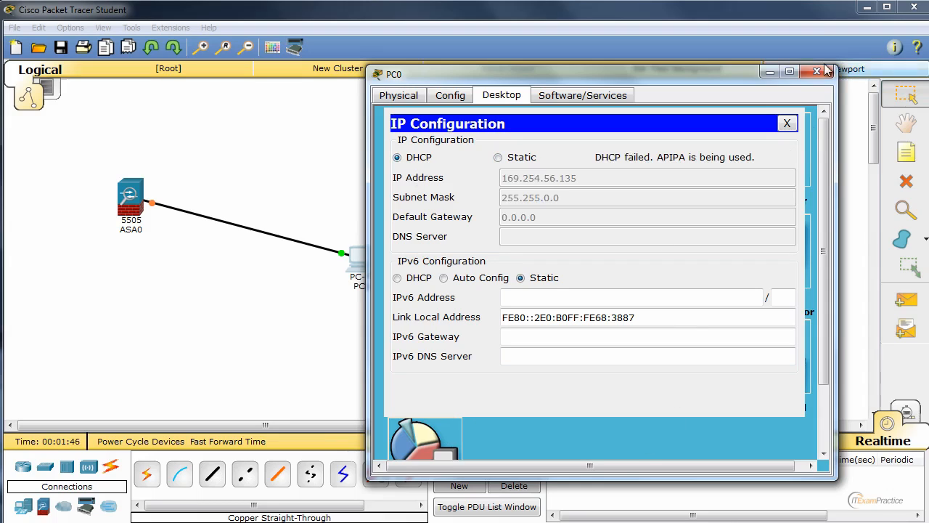
# Close both device windows, reopen PC0 and retry its DHCP request after the APIPA fallback
pyautogui.click(816, 70)
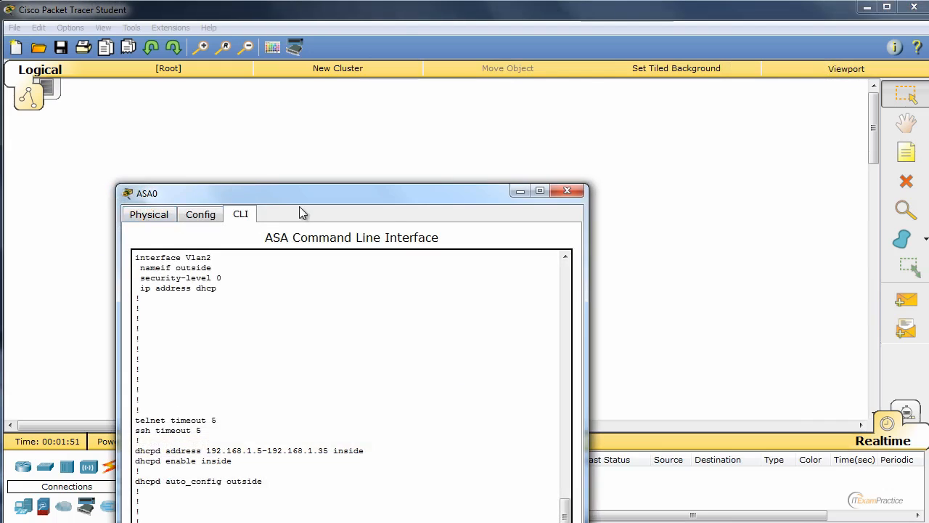
pyautogui.click(566, 191)
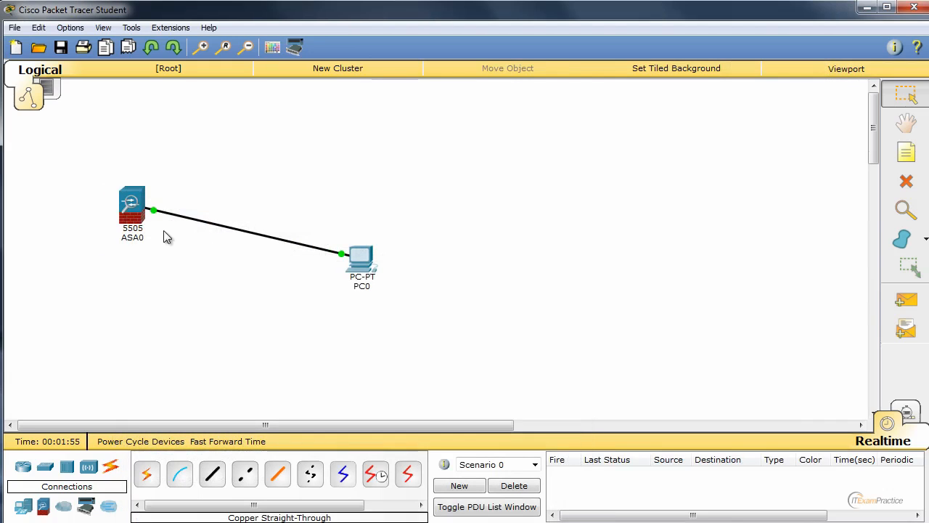
pyautogui.doubleClick(361, 258)
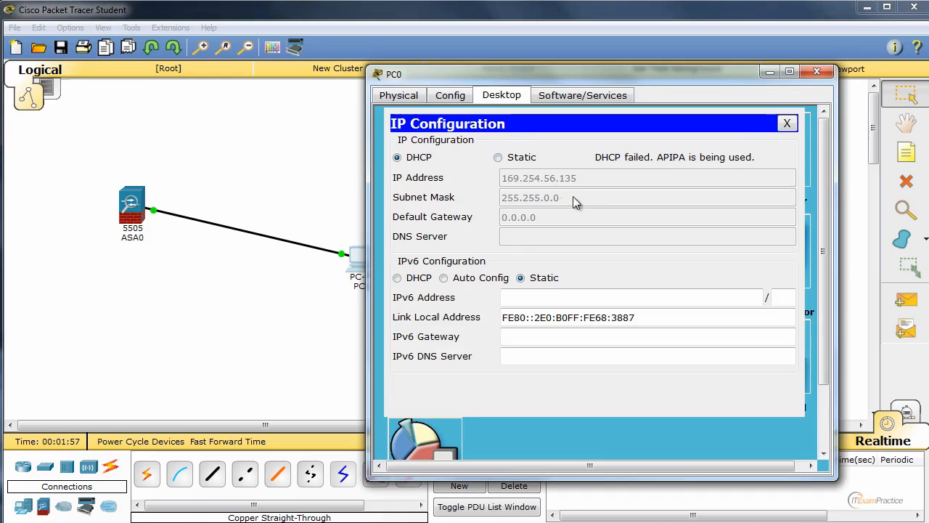
pyautogui.click(398, 157)
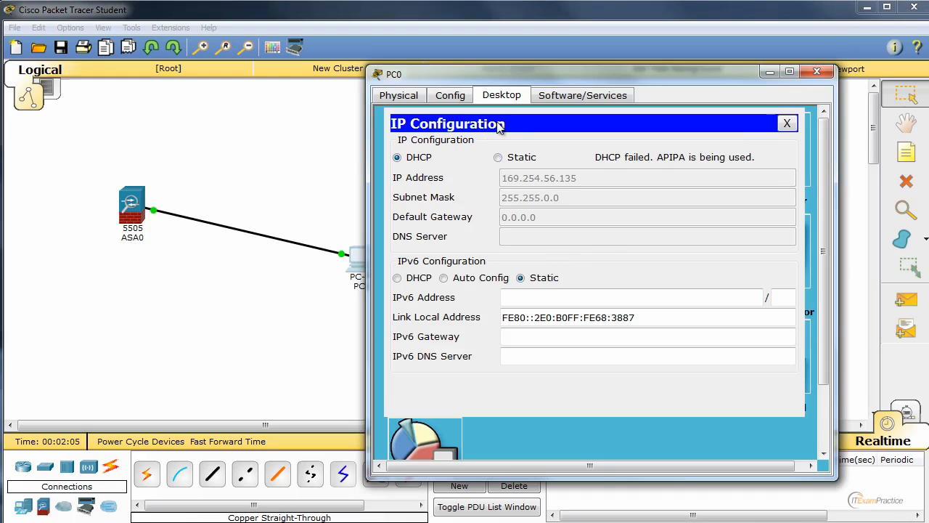
pyautogui.click(398, 156)
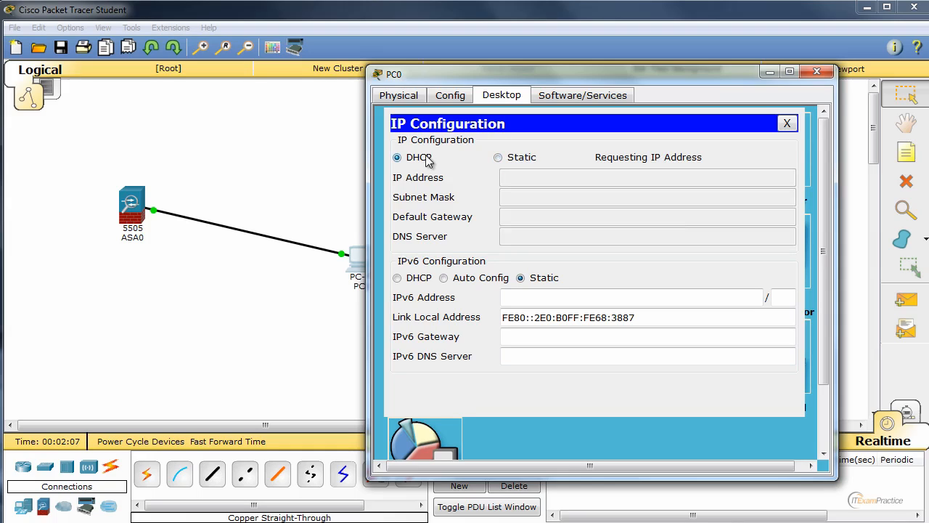
pyautogui.click(787, 122)
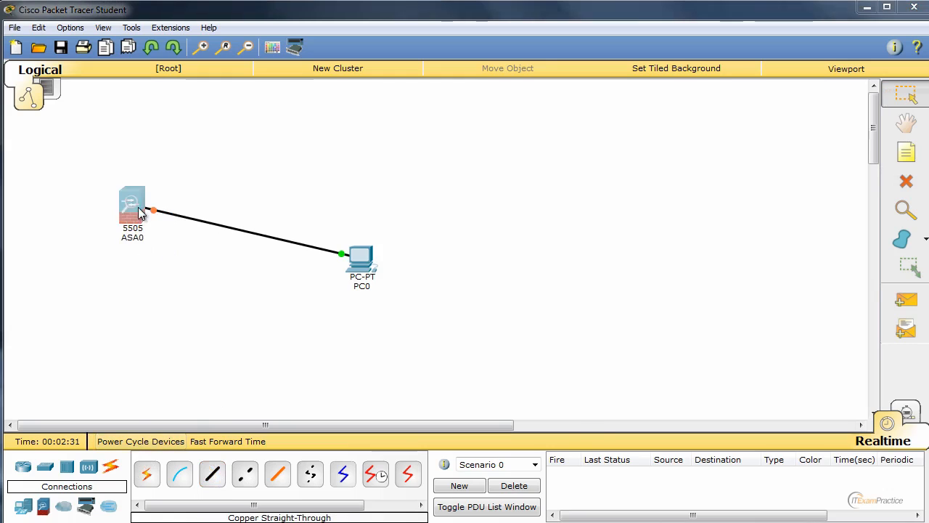
# Browse ASA0's User Manager, Algorithm Settings and Physical view, then close its window
pyautogui.doubleClick(132, 206)
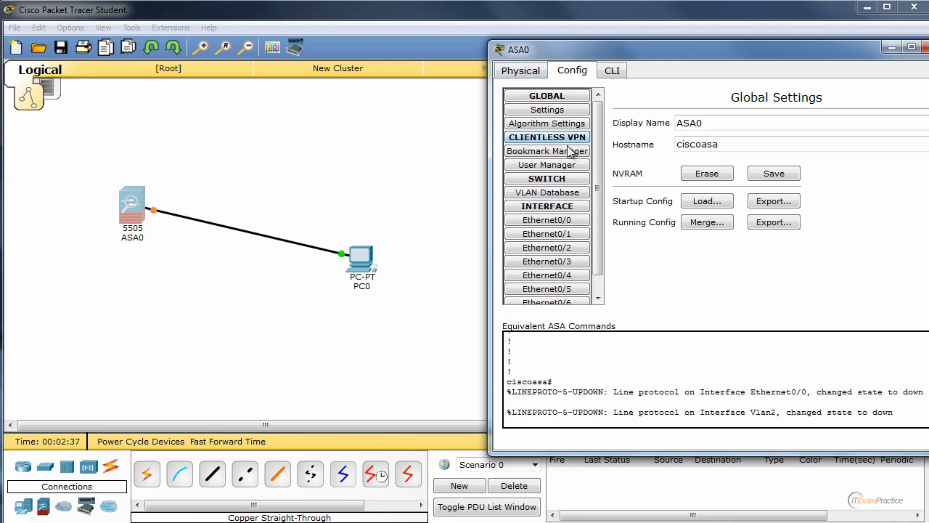
pyautogui.click(545, 165)
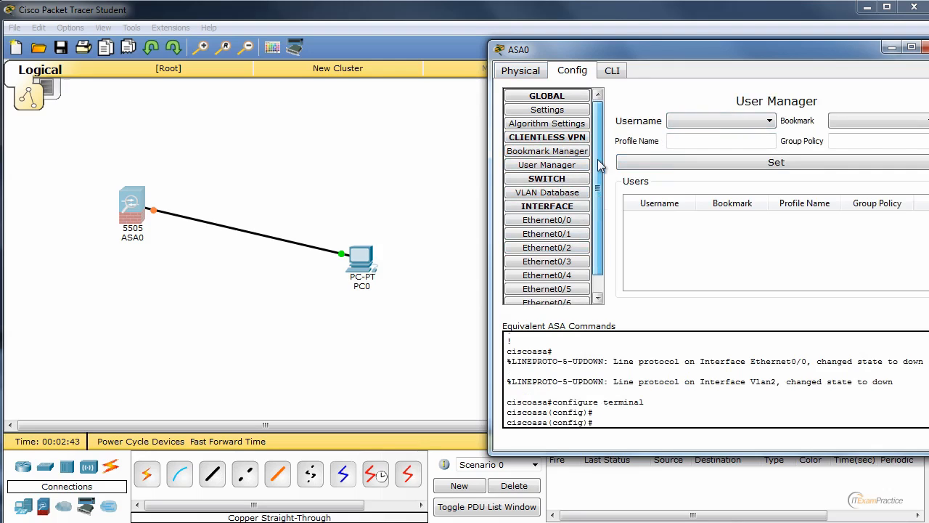
pyautogui.click(546, 122)
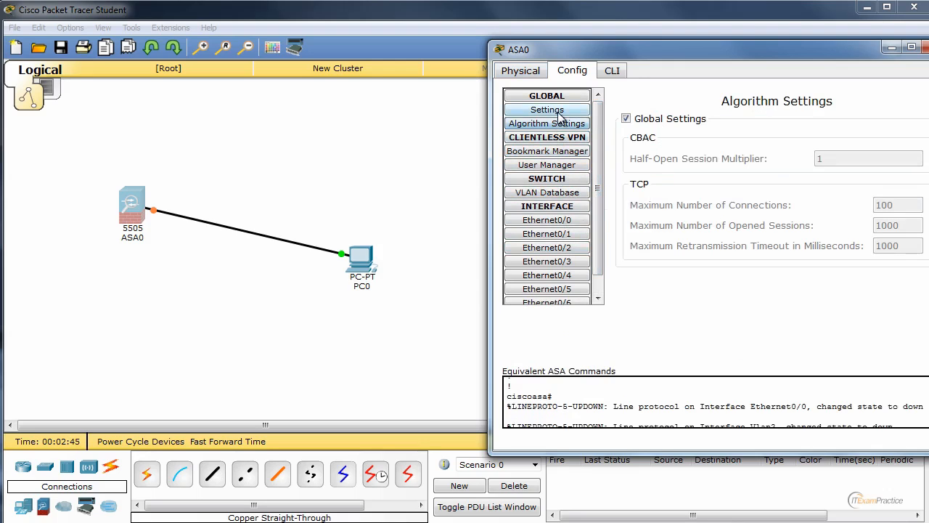
pyautogui.click(520, 70)
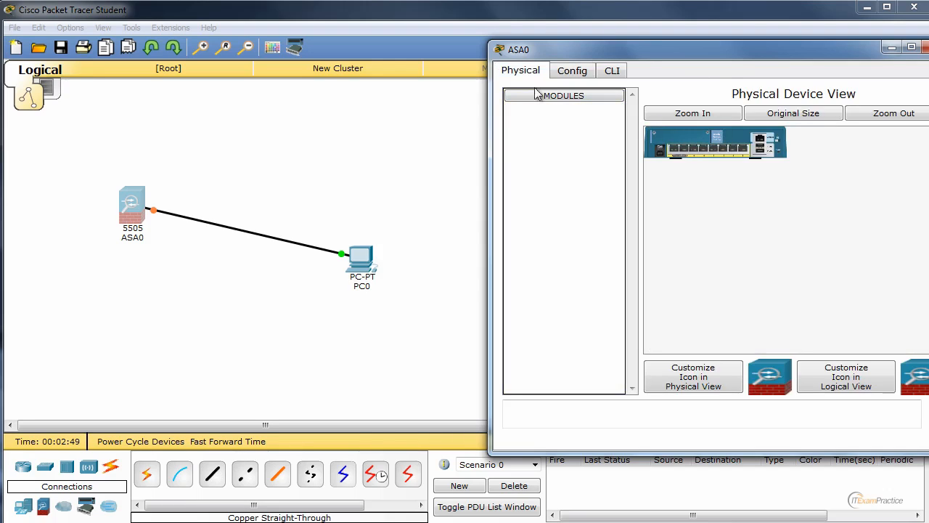
pyautogui.click(918, 50)
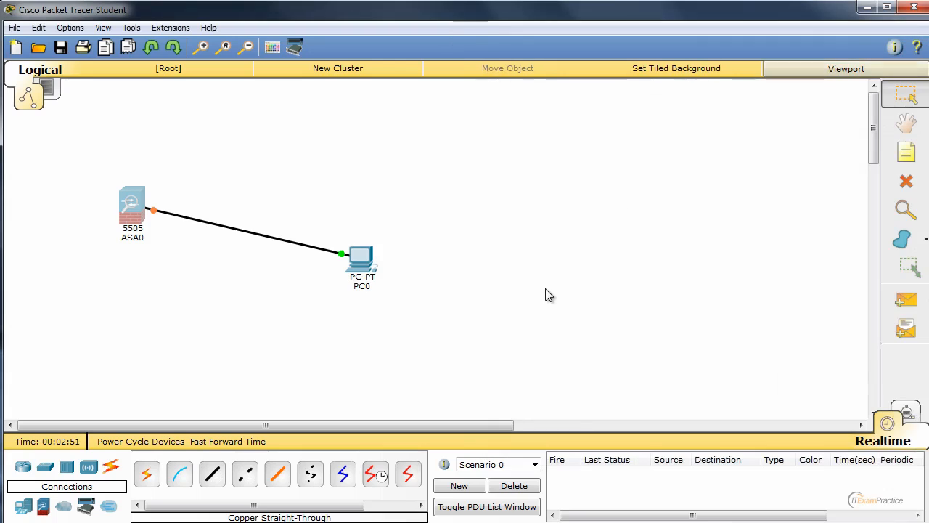
# Toggle PC0's IP Configuration to Static and back to DHCP to renew its address
pyautogui.doubleClick(362, 260)
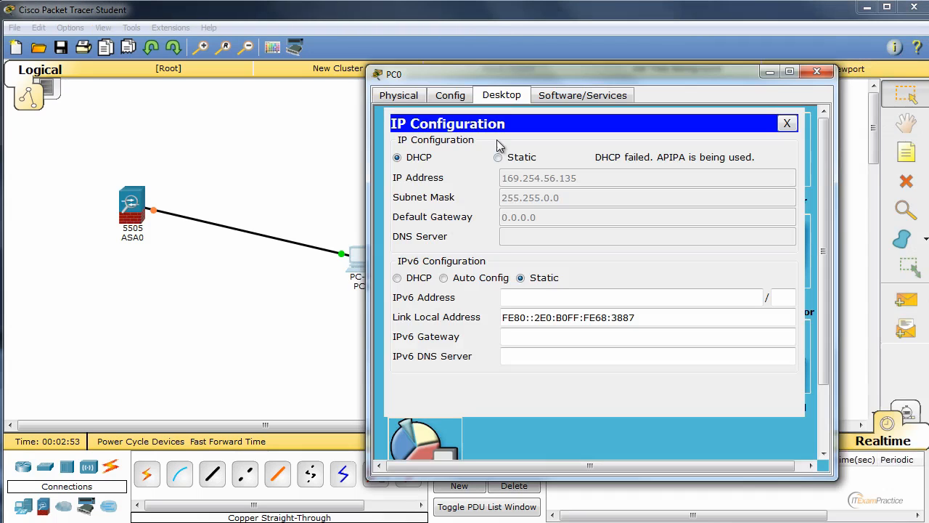
pyautogui.click(496, 157)
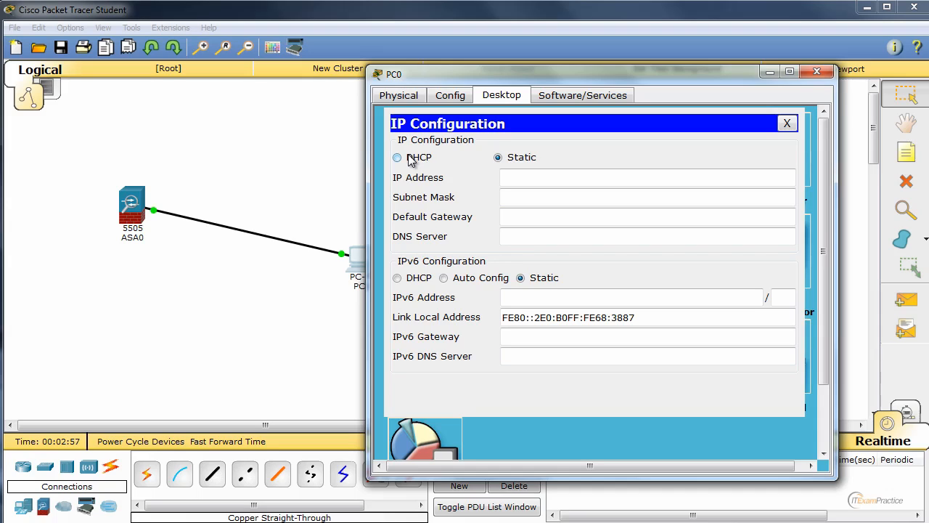
pyautogui.click(398, 157)
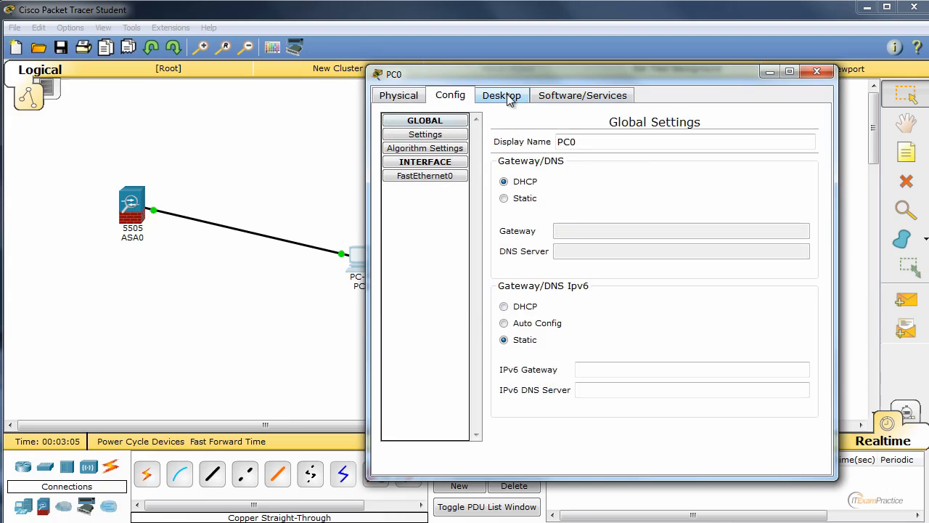
# Run ipconfig in PC0's Command Prompt to confirm address 192.168.1.5
pyautogui.click(501, 96)
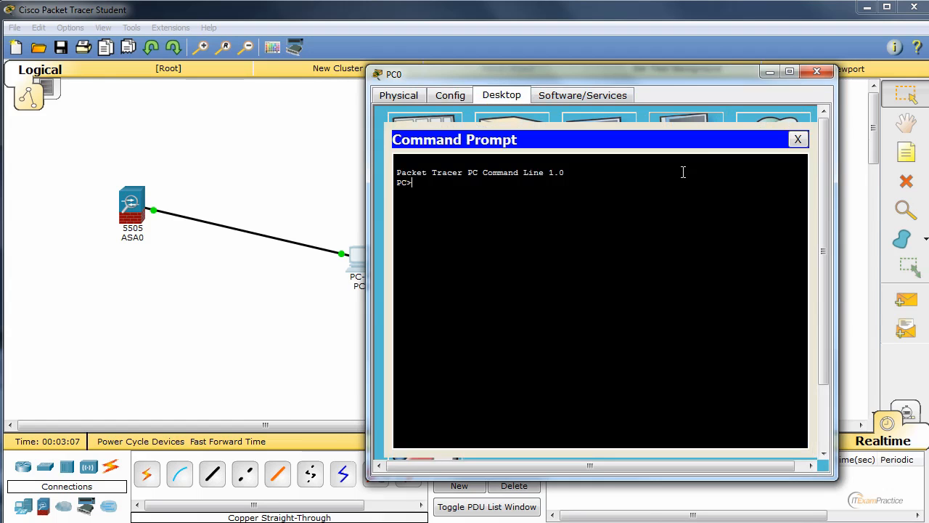
pyautogui.write('ipconfig')
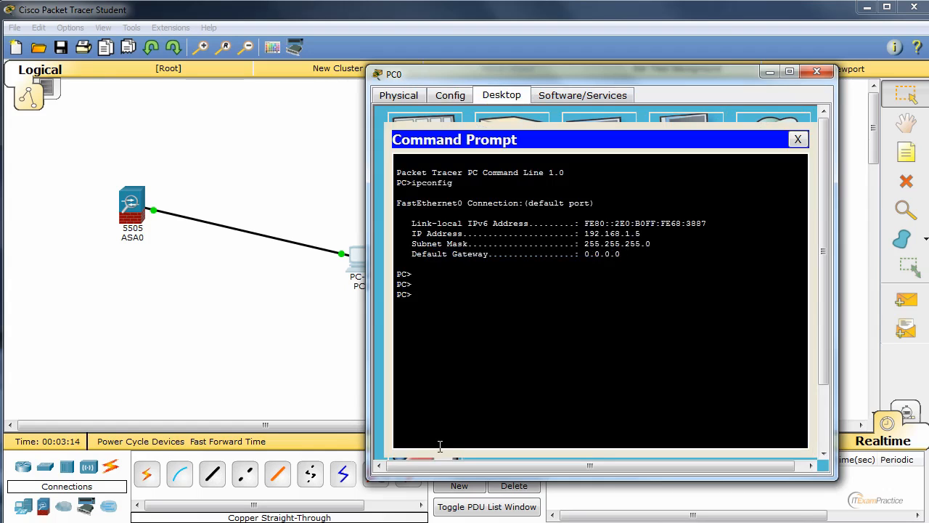
pyautogui.write('ipconfig')
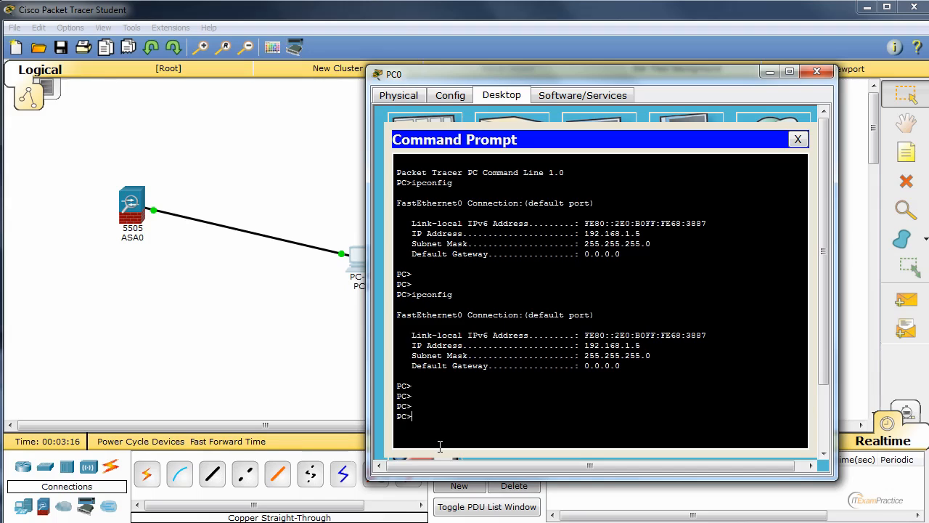
# Ping the ASA at 192.168.1.1 successfully and start a telnet session to it
pyautogui.write('ping')
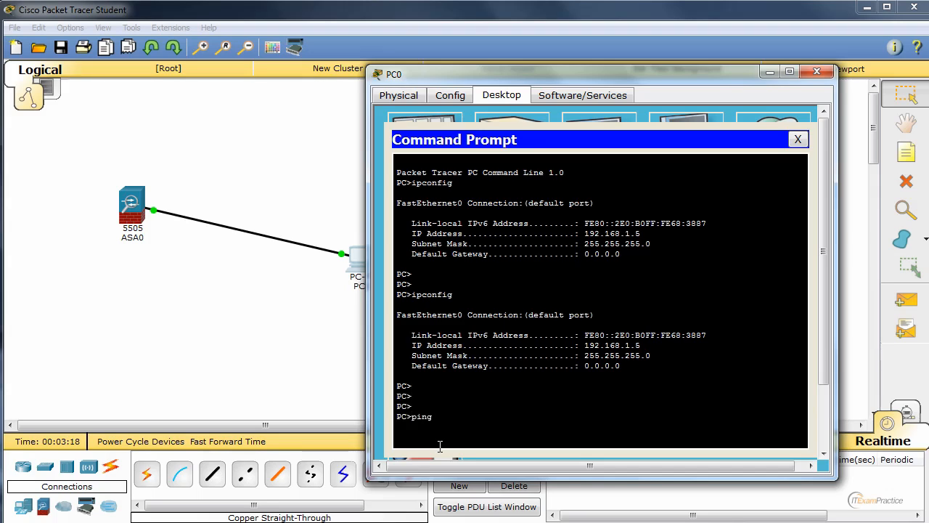
pyautogui.write('192.168.1.1')
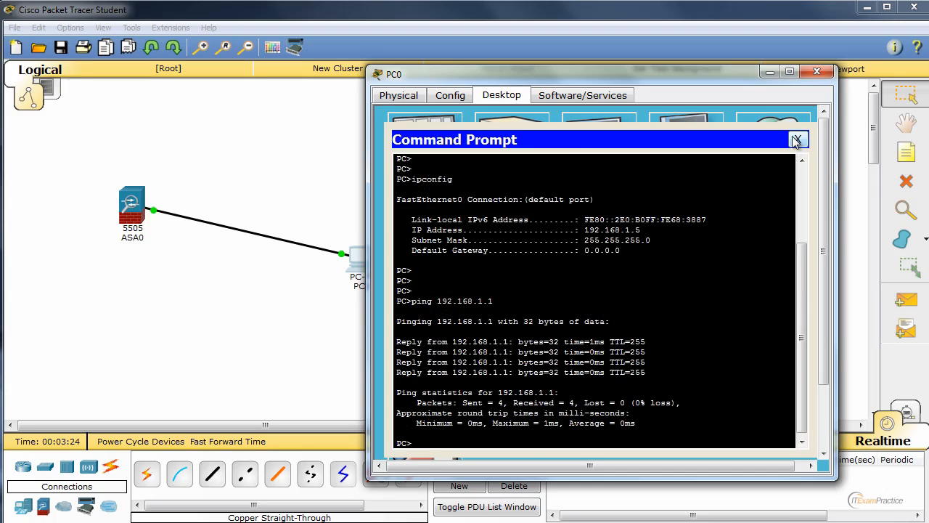
pyautogui.write('telnet 192.168.1.1')
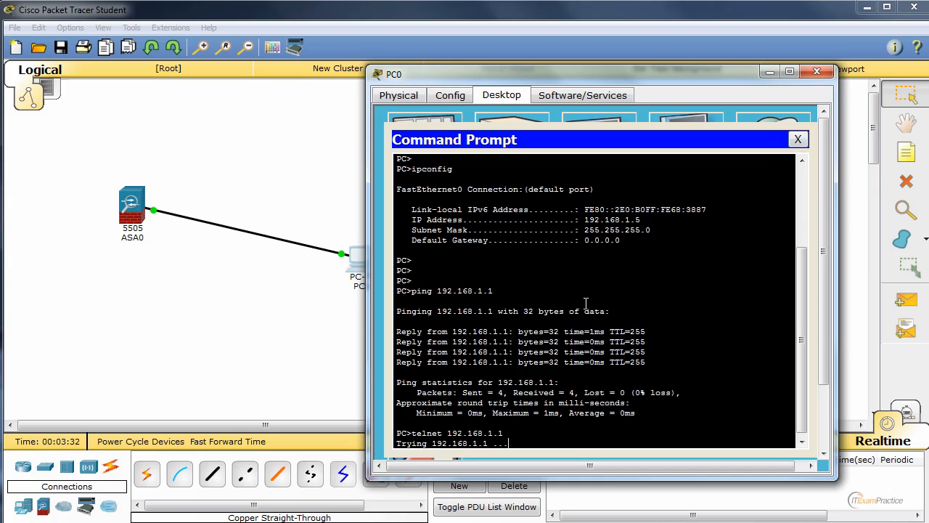
pyautogui.moveTo(139, 216)
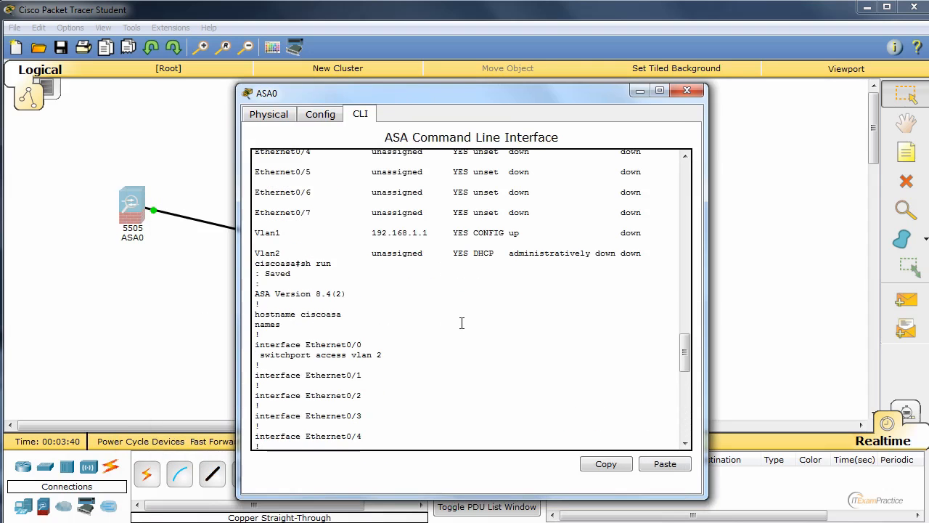
# Scroll through ASA0's running-config showing timeouts and the DHCP pool, then close ASA0
pyautogui.scroll(-3)
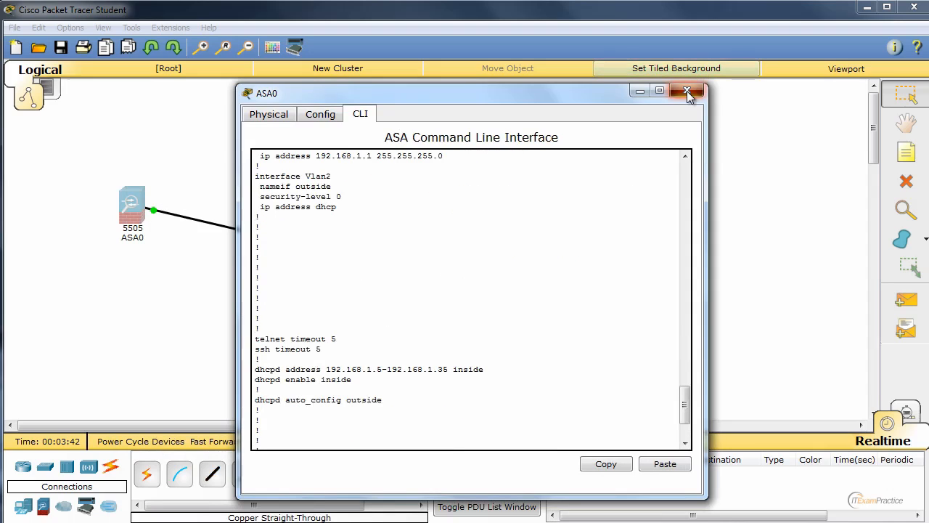
pyautogui.click(687, 92)
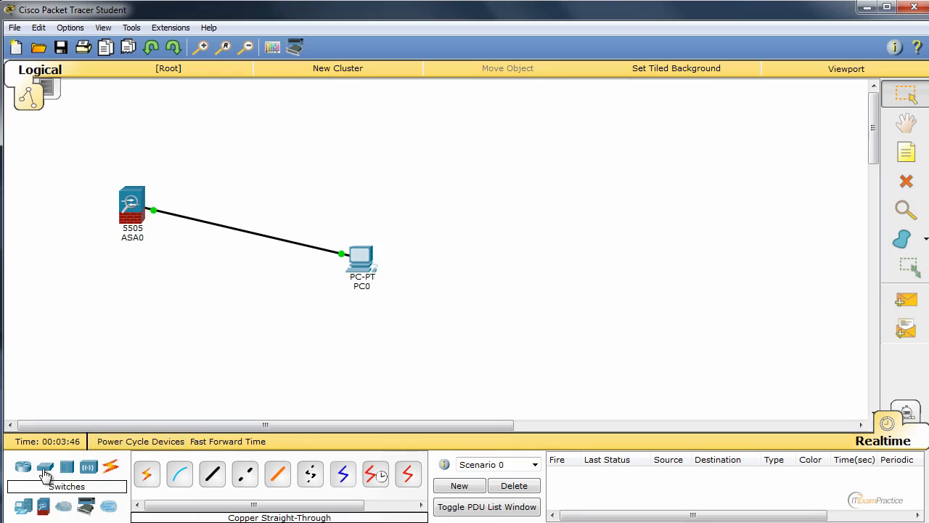
# Place a 2960 Switch0, run 'en' and 'sh ip dhcp snooping' showing snooping disabled, then close it
pyautogui.click(45, 466)
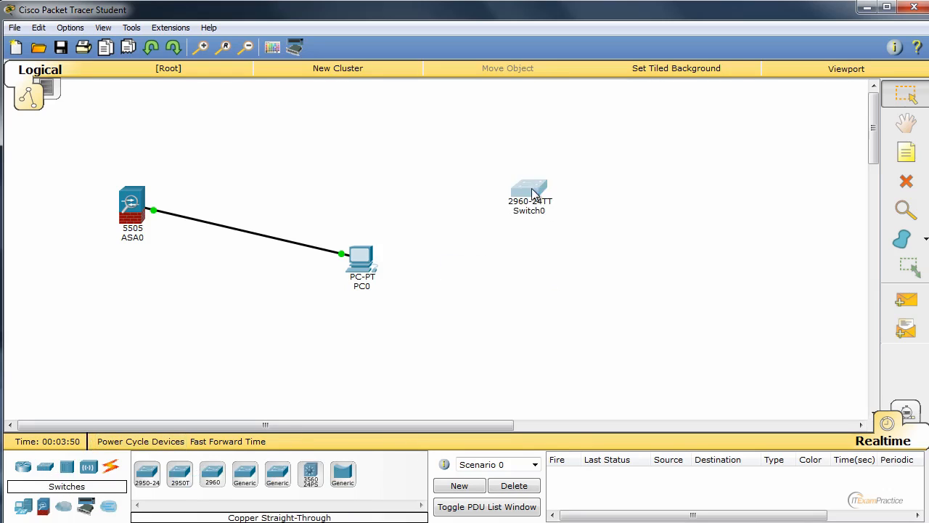
pyautogui.click(529, 189)
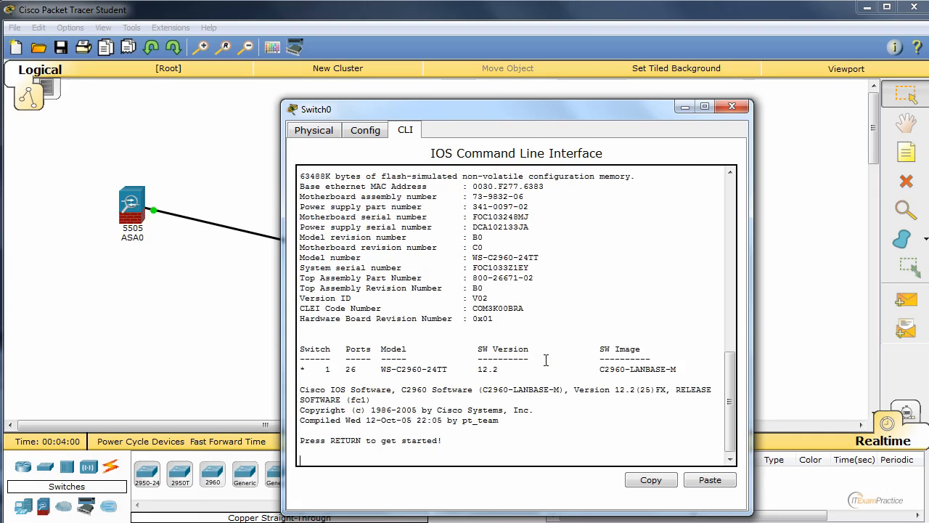
pyautogui.write('en')
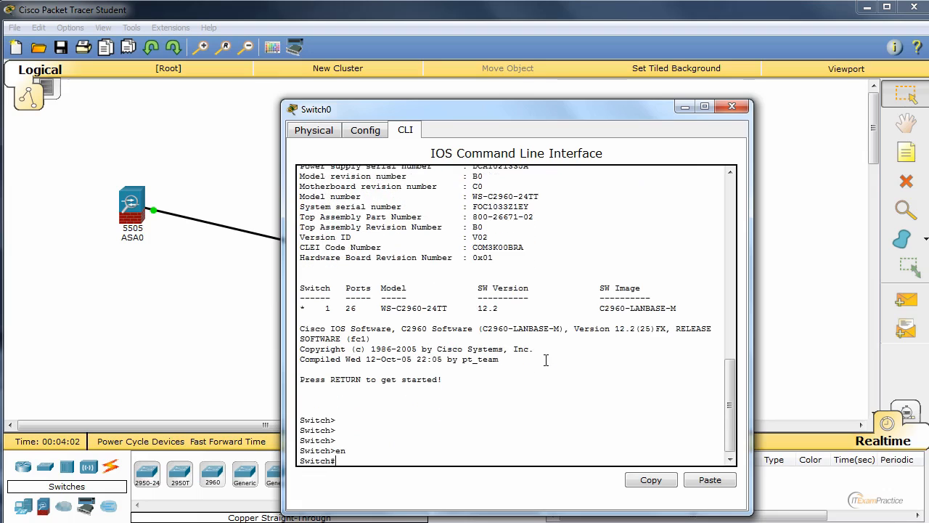
pyautogui.write('sh ip dhcp snooping')
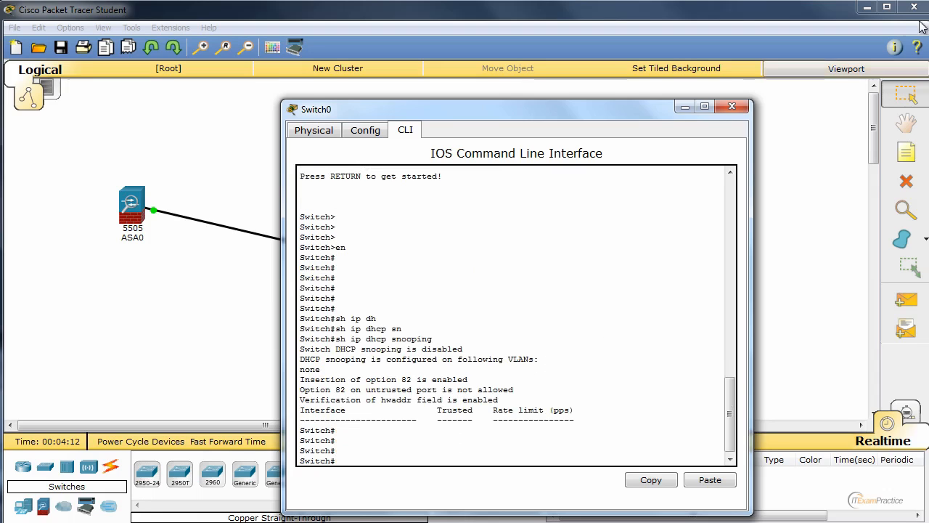
pyautogui.click(209, 27)
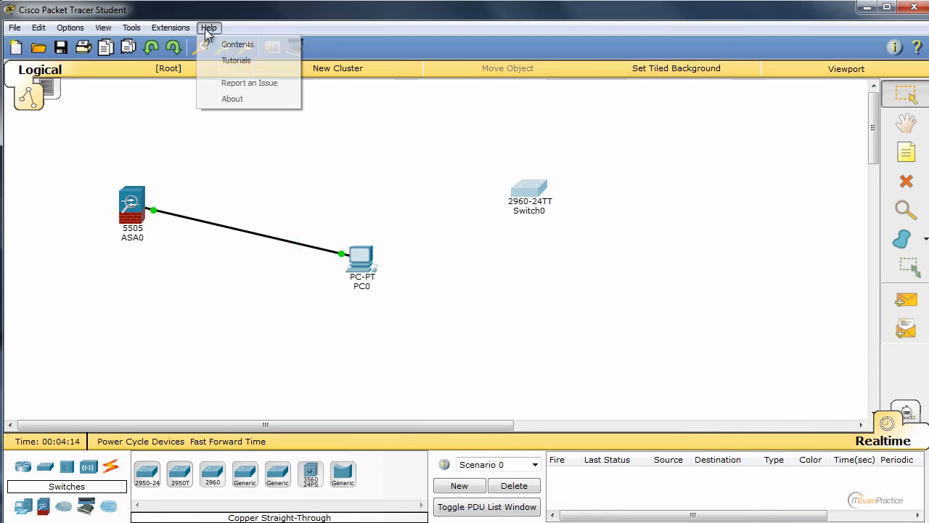
# Check Help > About shows version 6.1.0.0120, then drag ASA0 closer to PC0
pyautogui.click(232, 99)
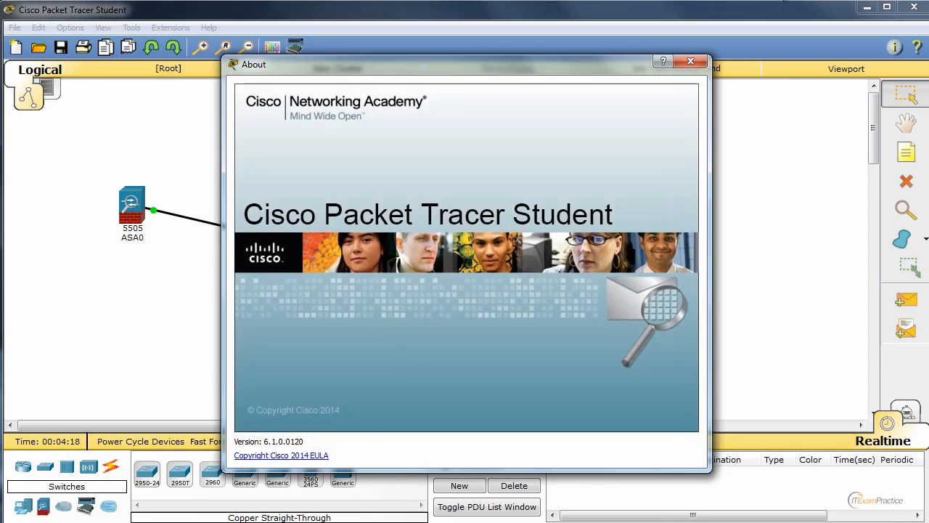
pyautogui.click(691, 61)
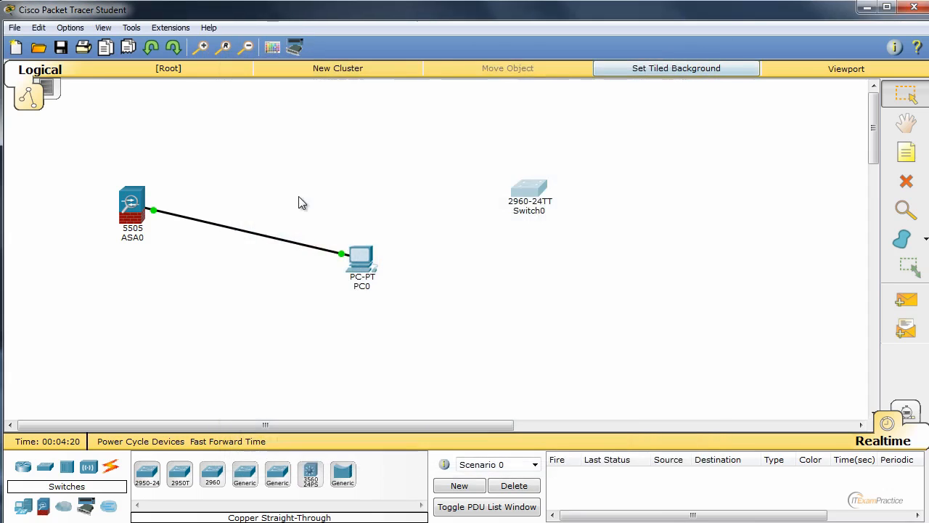
pyautogui.moveTo(209, 236)
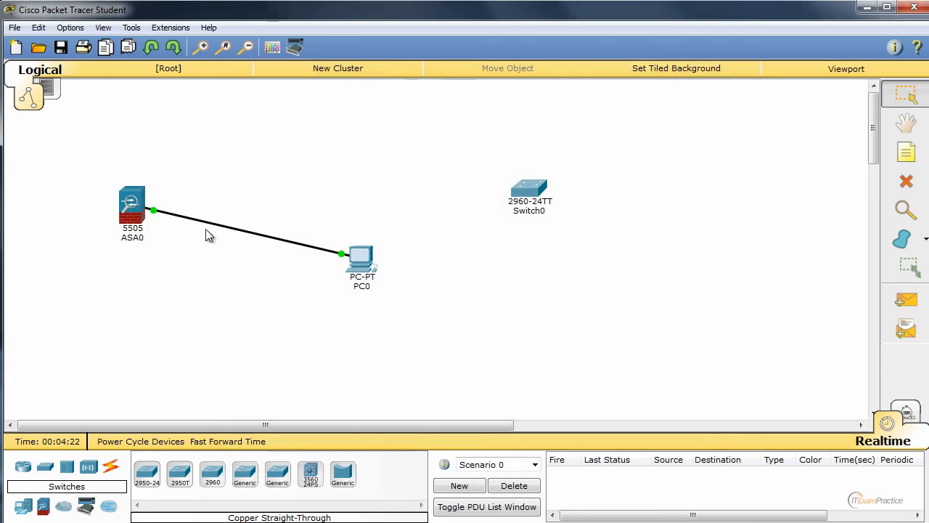
pyautogui.moveTo(132, 206); pyautogui.dragTo(171, 229)
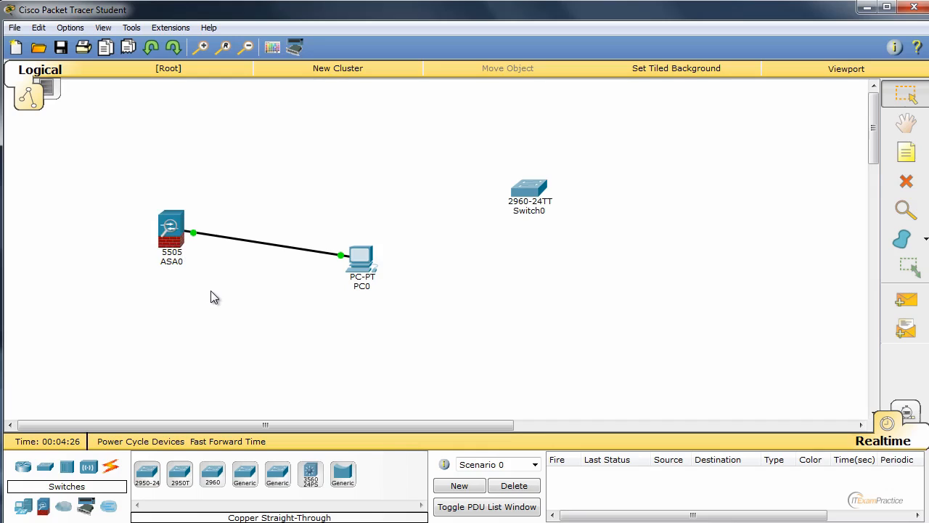
pyautogui.moveTo(235, 298)
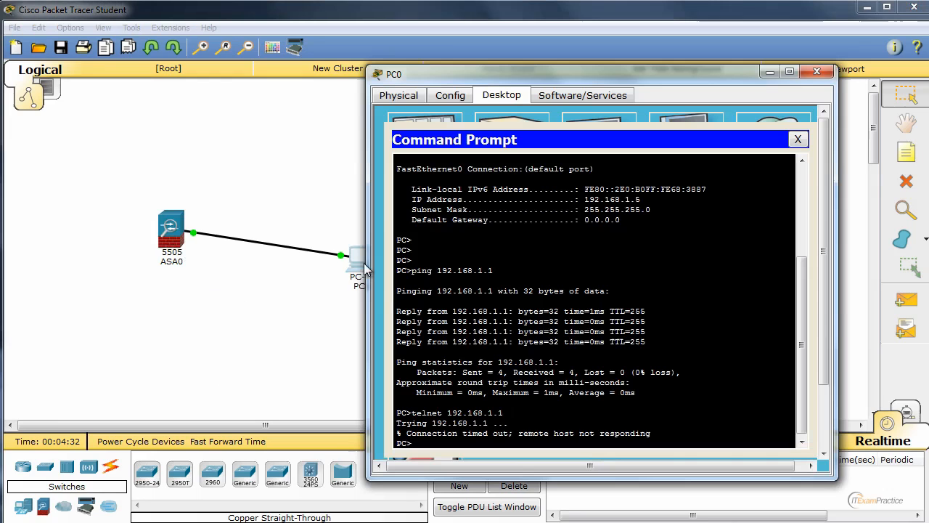
# Review PC0's Config and Physical tabs confirming DHCP addressing, close PC0, and reopen ASA0's CLI
pyautogui.click(797, 140)
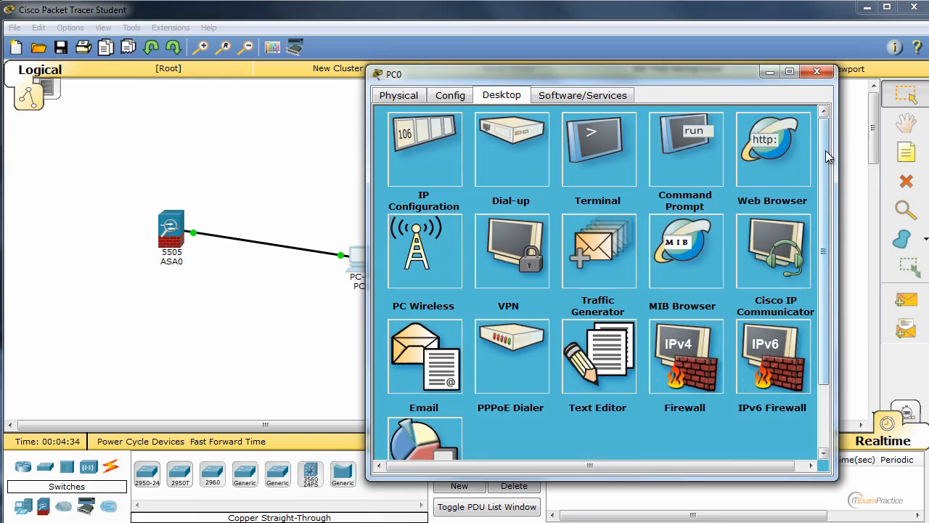
pyautogui.scroll(-3)
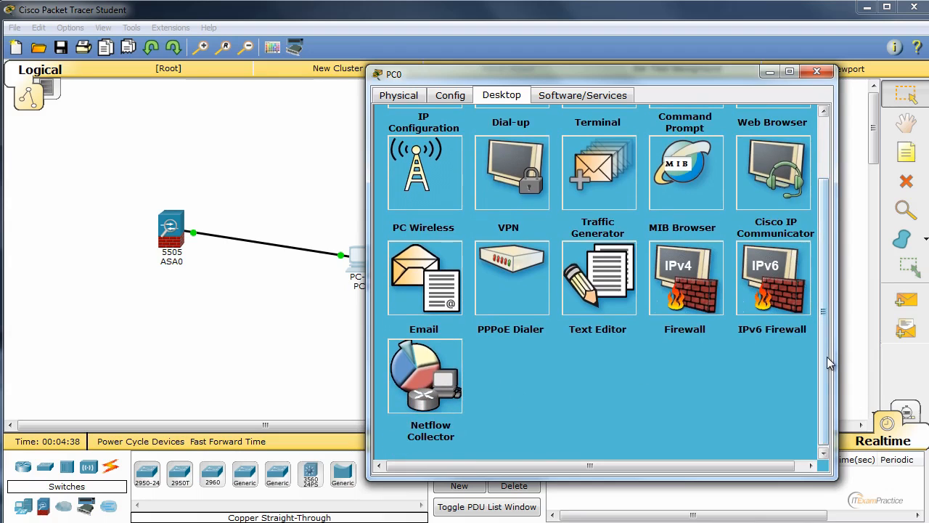
pyautogui.click(450, 96)
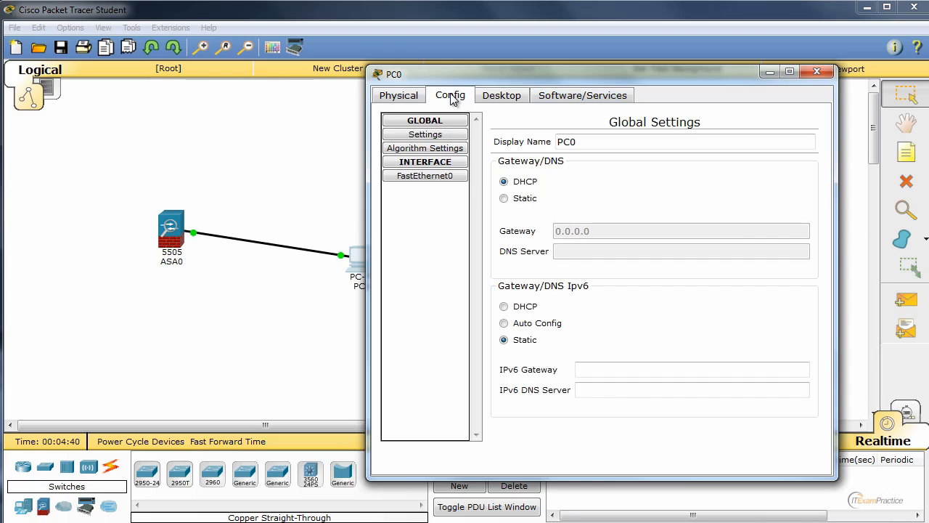
pyautogui.click(398, 96)
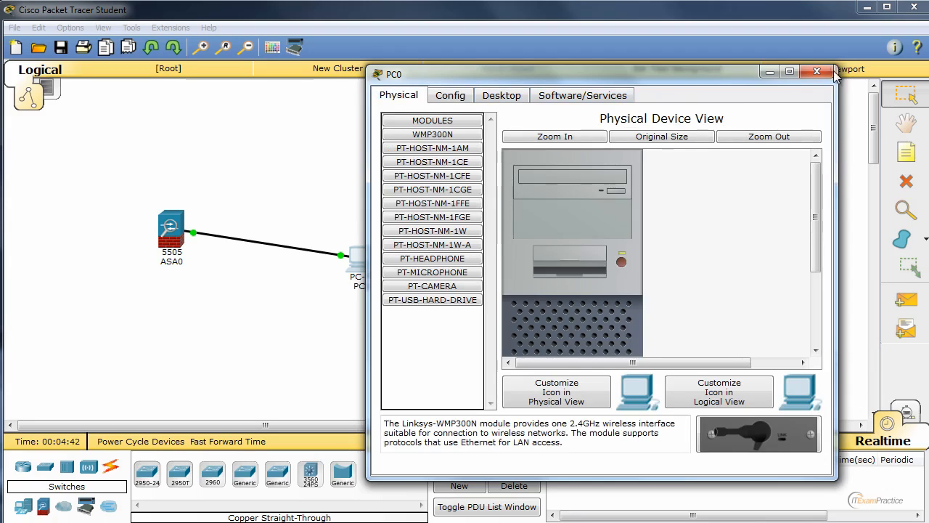
pyautogui.click(816, 71)
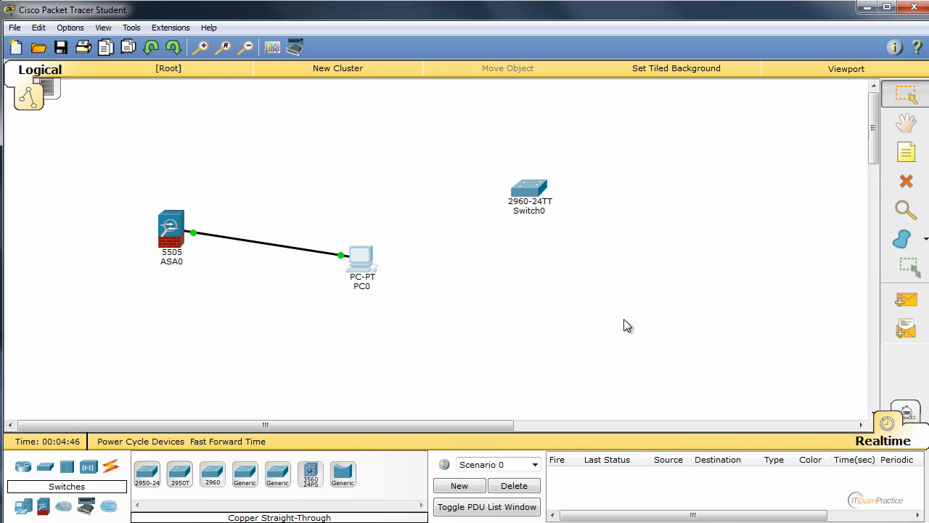
pyautogui.doubleClick(171, 229)
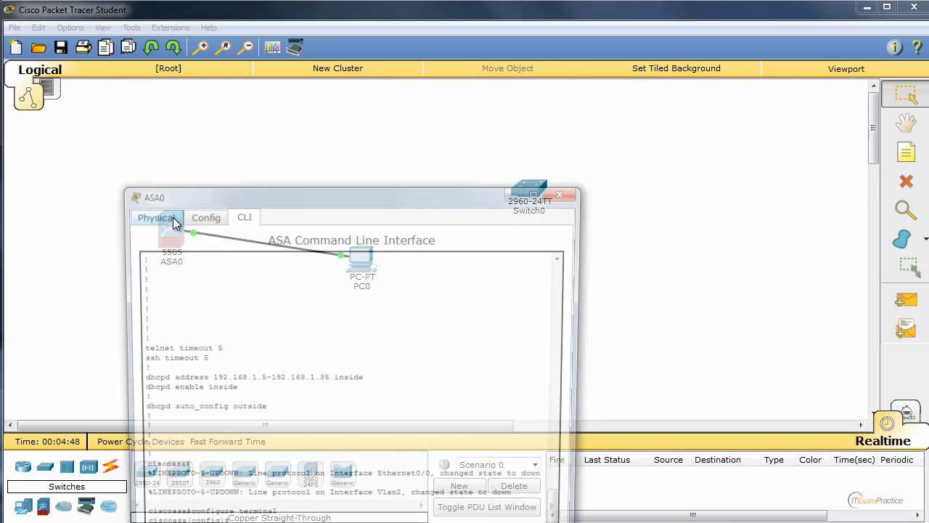